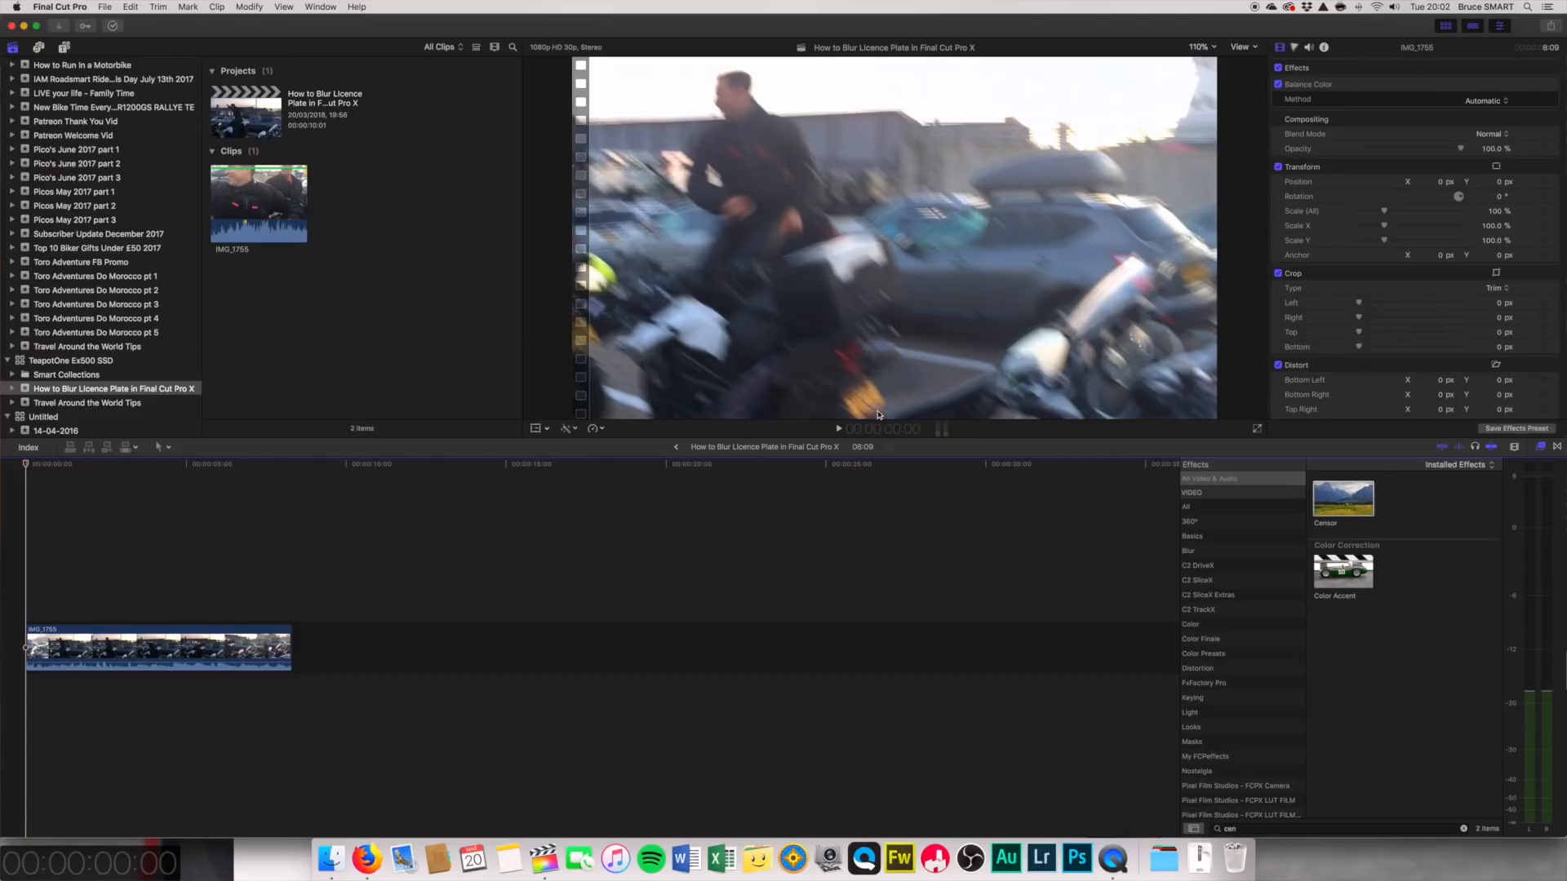
pyautogui.moveTo(583, 337)
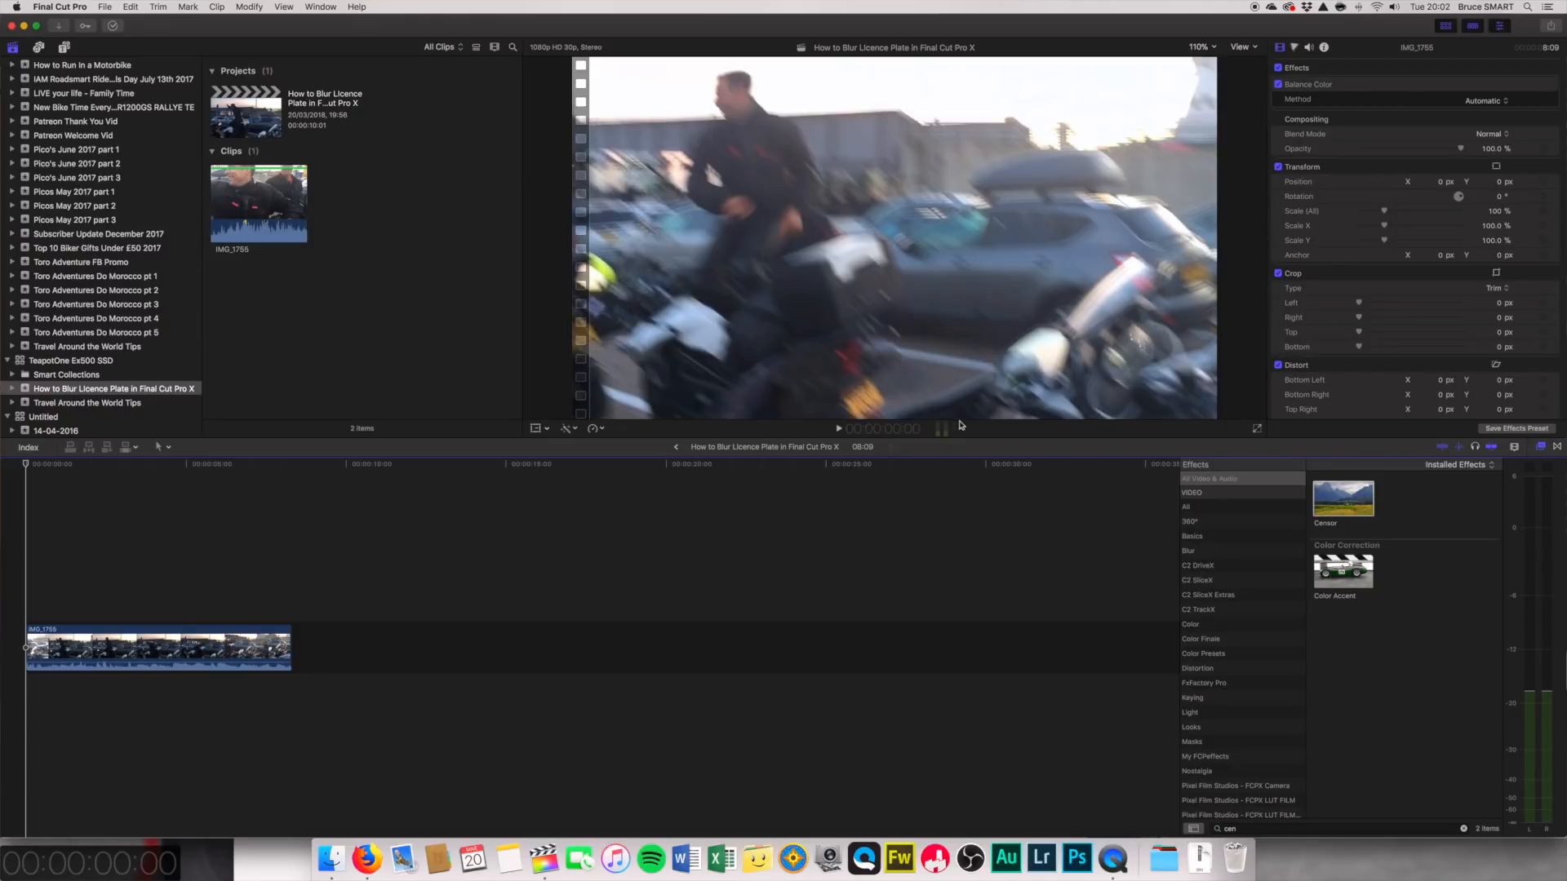
pyautogui.moveTo(1529, 519)
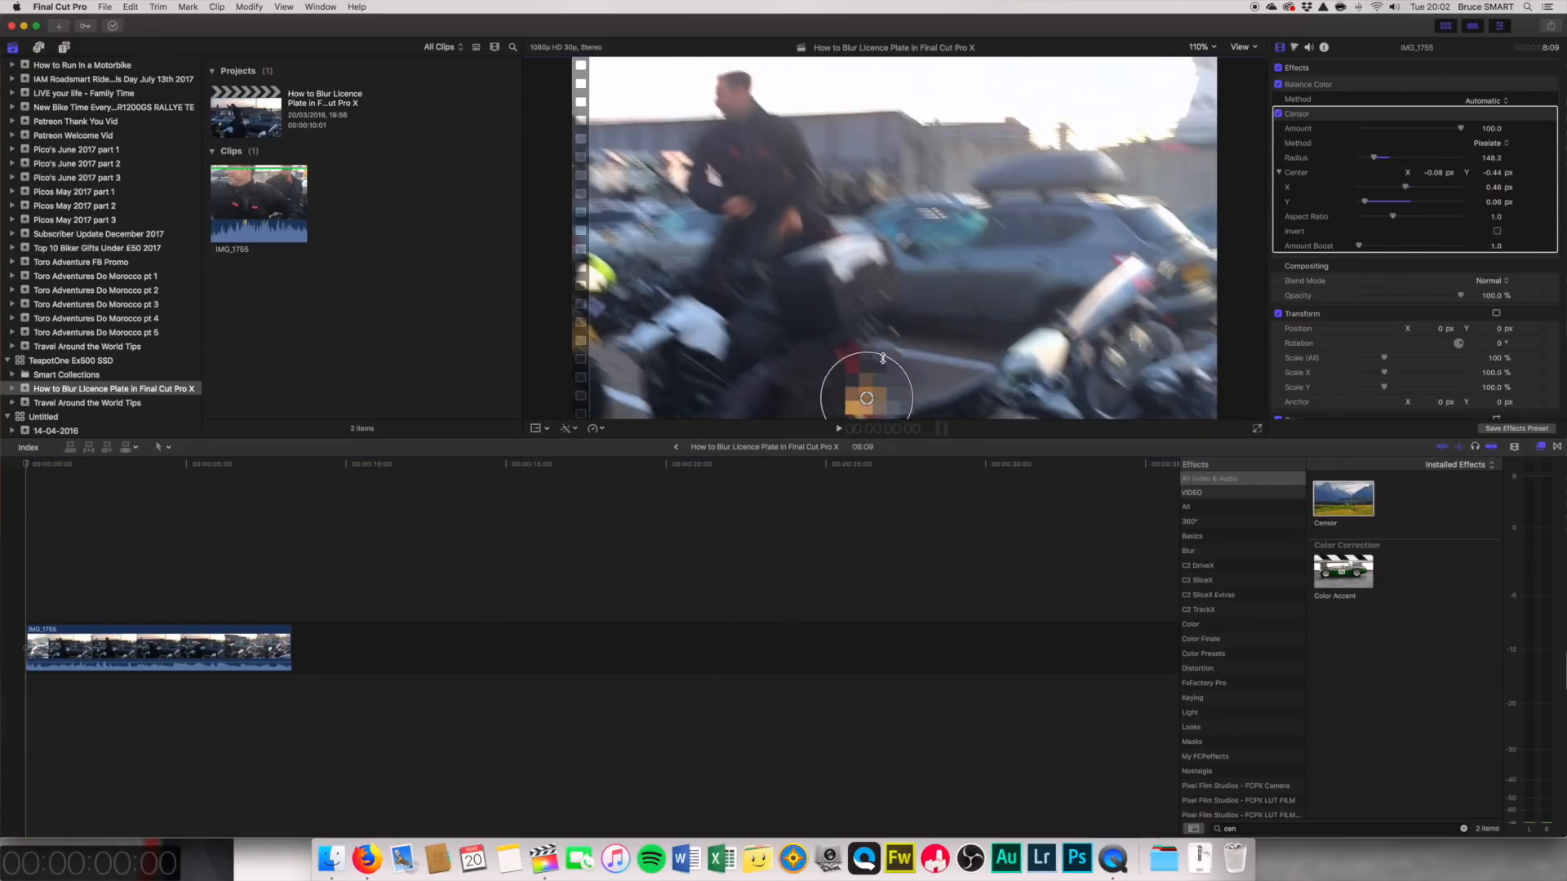
# Step: Shrink the Censor pixelate circle down to fit the licence plate at the clip start
pyautogui.moveTo(882, 358); pyautogui.dragTo(871, 377)
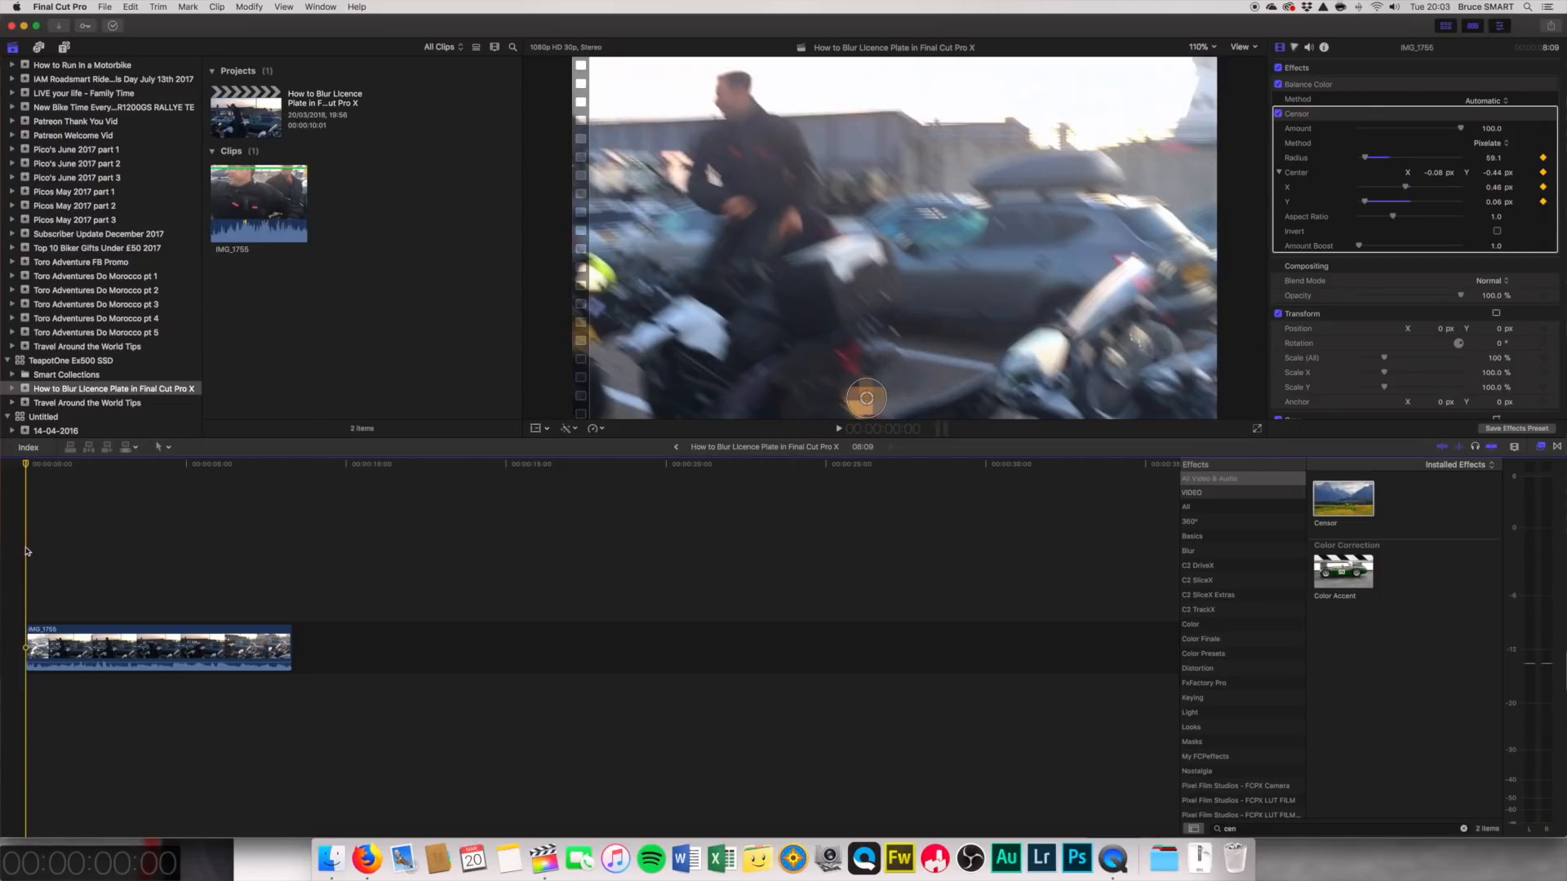
# Step: Step forward two frames then back three to watch how the plate moves
pyautogui.press('right')
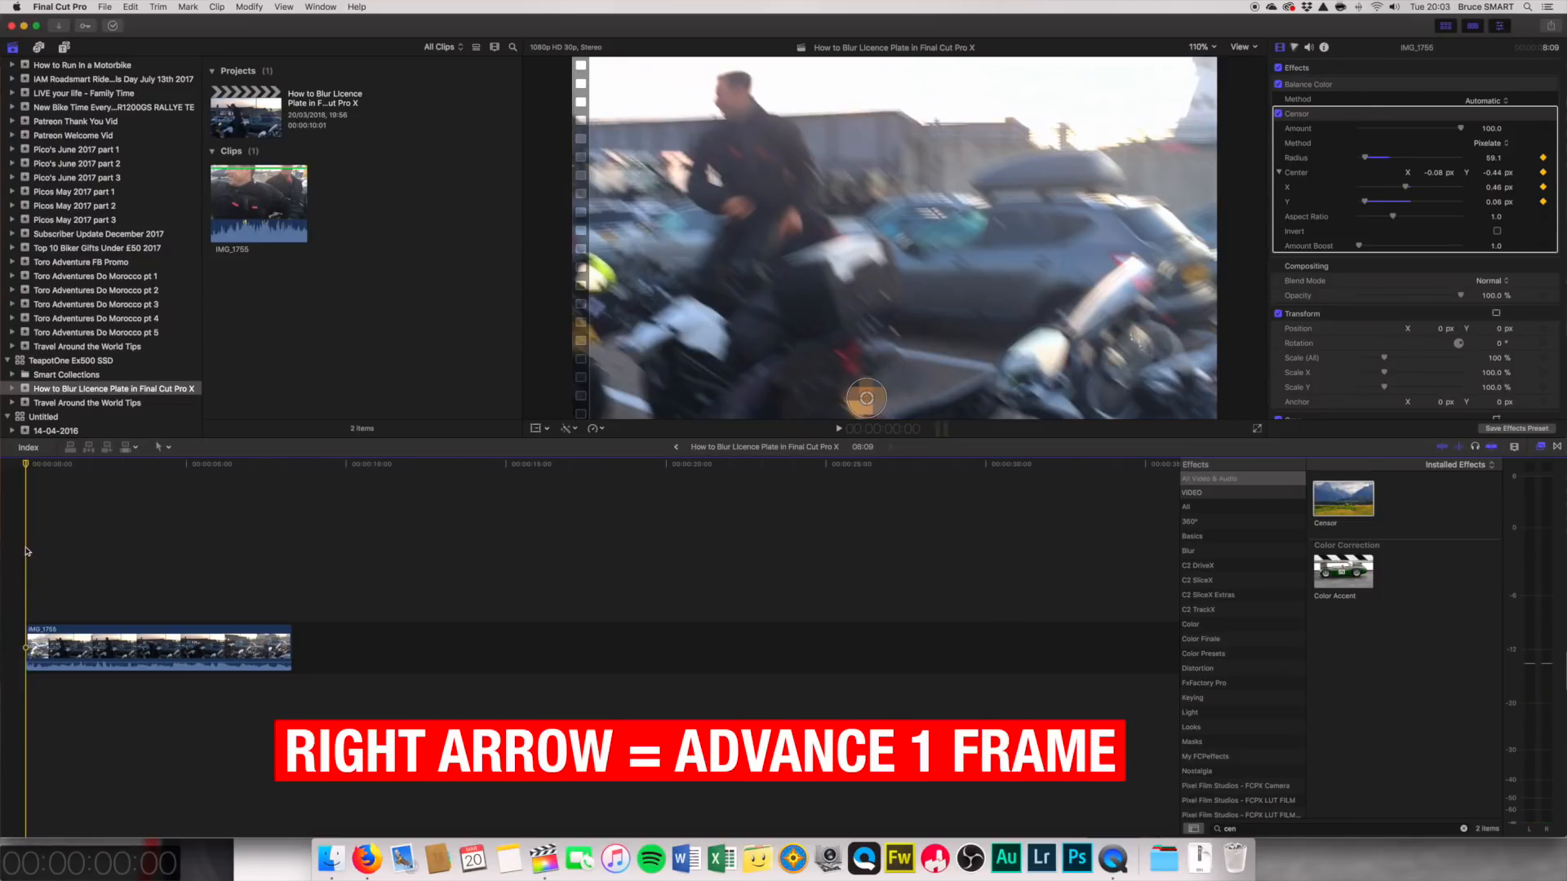
pyautogui.press('right')
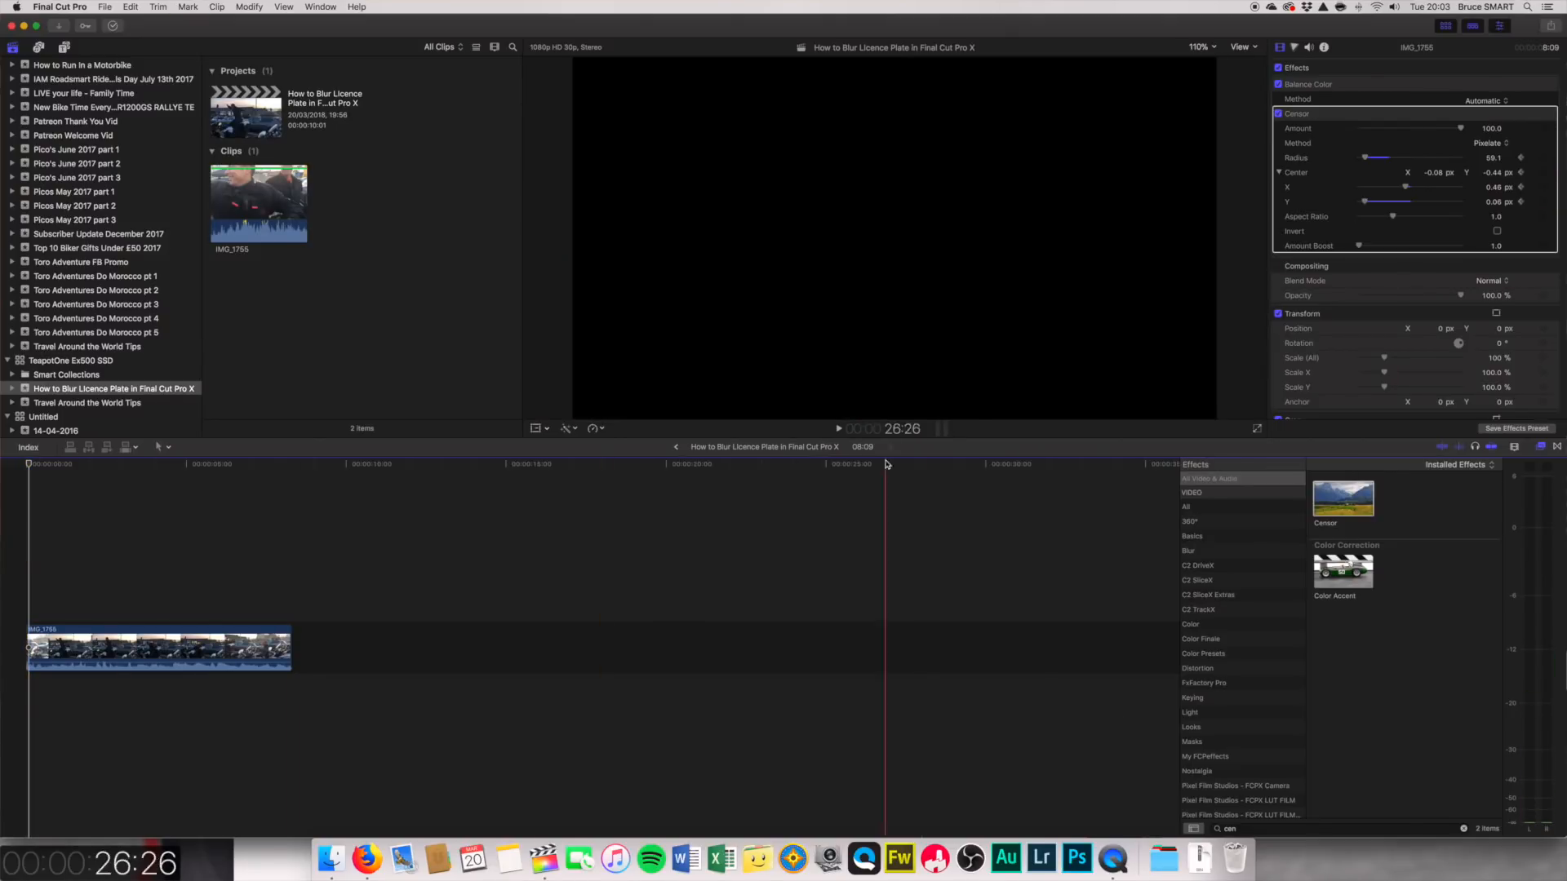
pyautogui.press('Left')
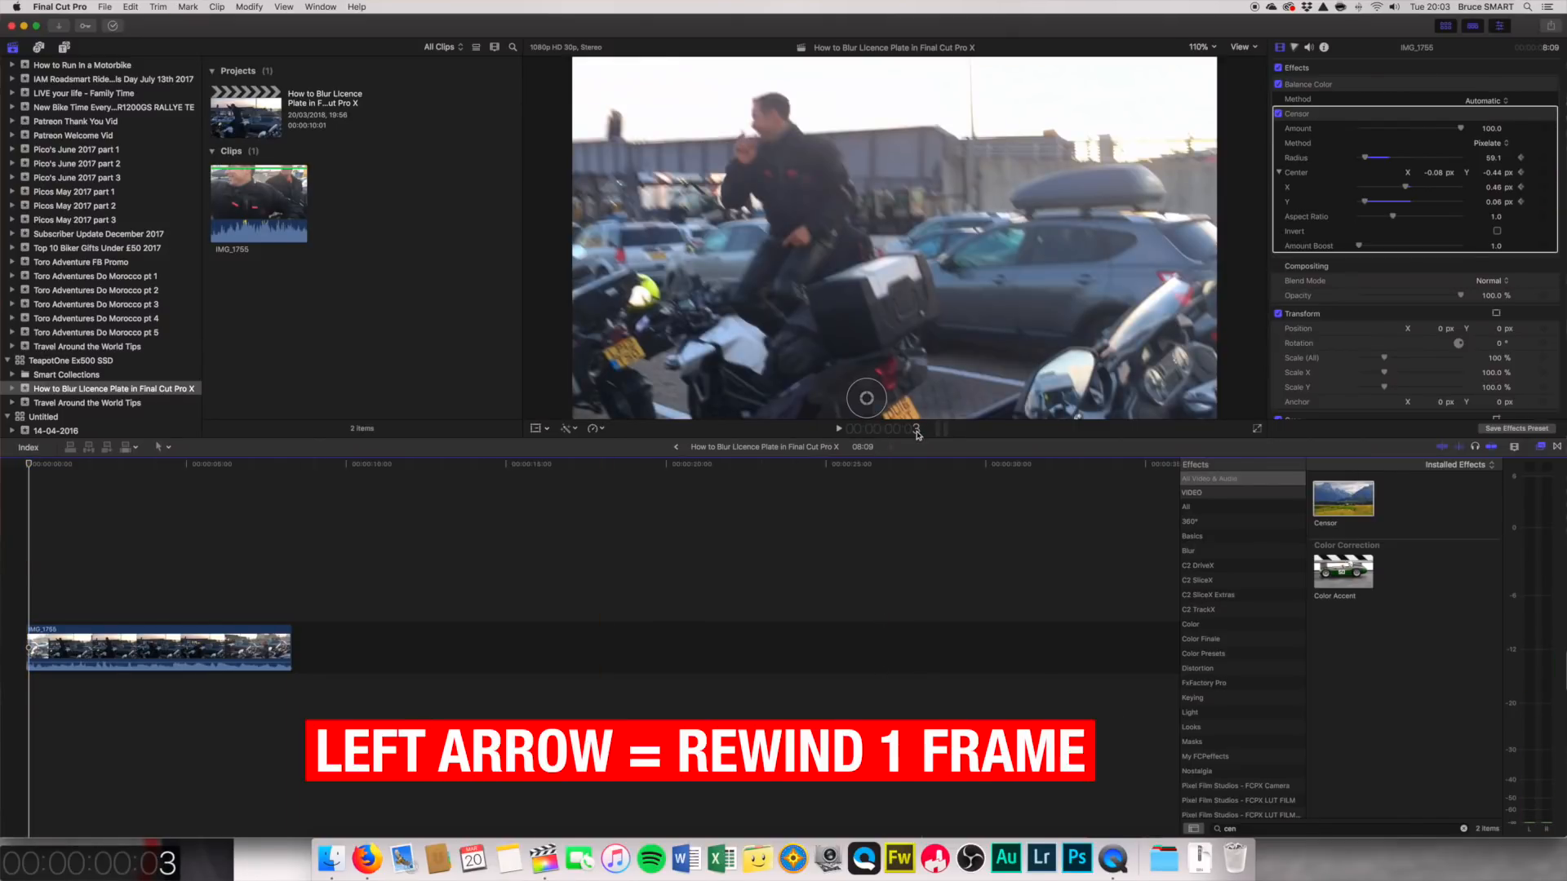
pyautogui.press('Left')
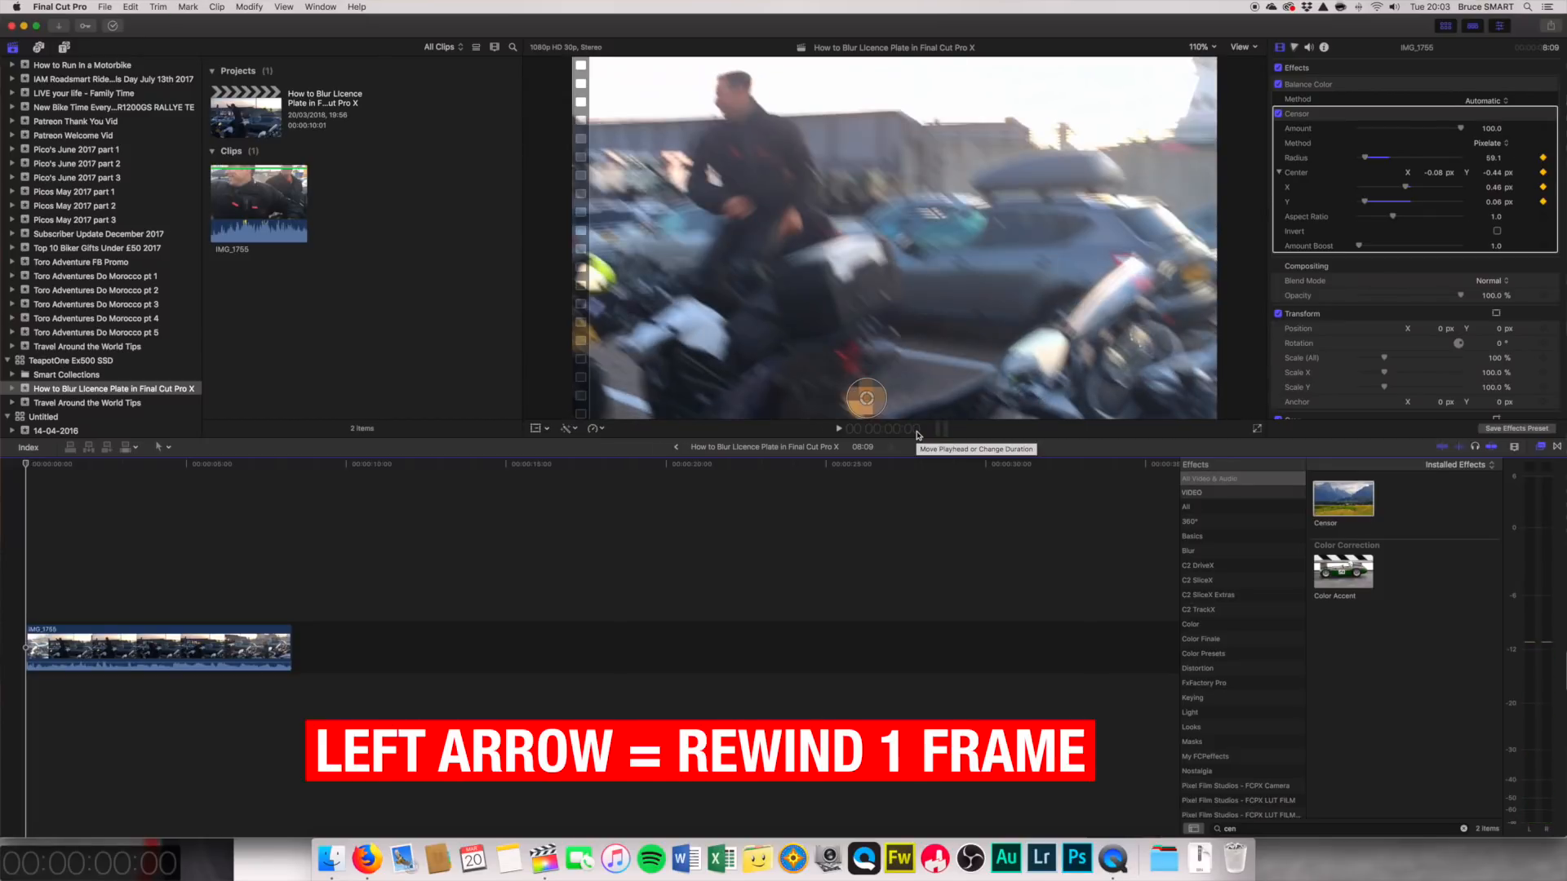
pyautogui.press('Left')
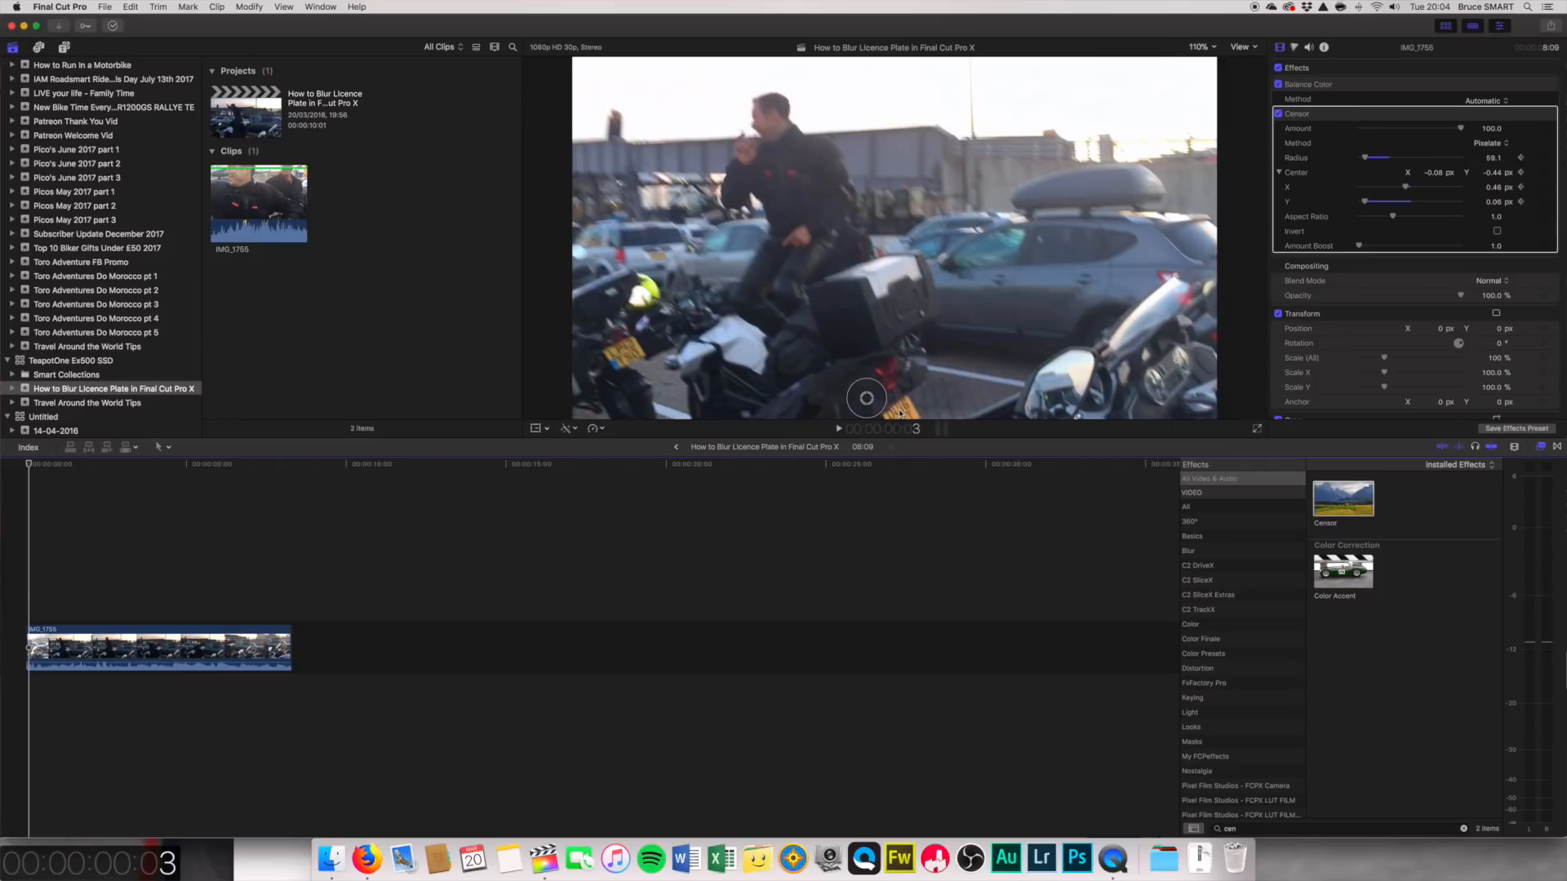
# Step: Reposition the pixelate circle over the plate on a later frame, updating its Center keyframe
pyautogui.moveTo(867, 398); pyautogui.dragTo(881, 406)
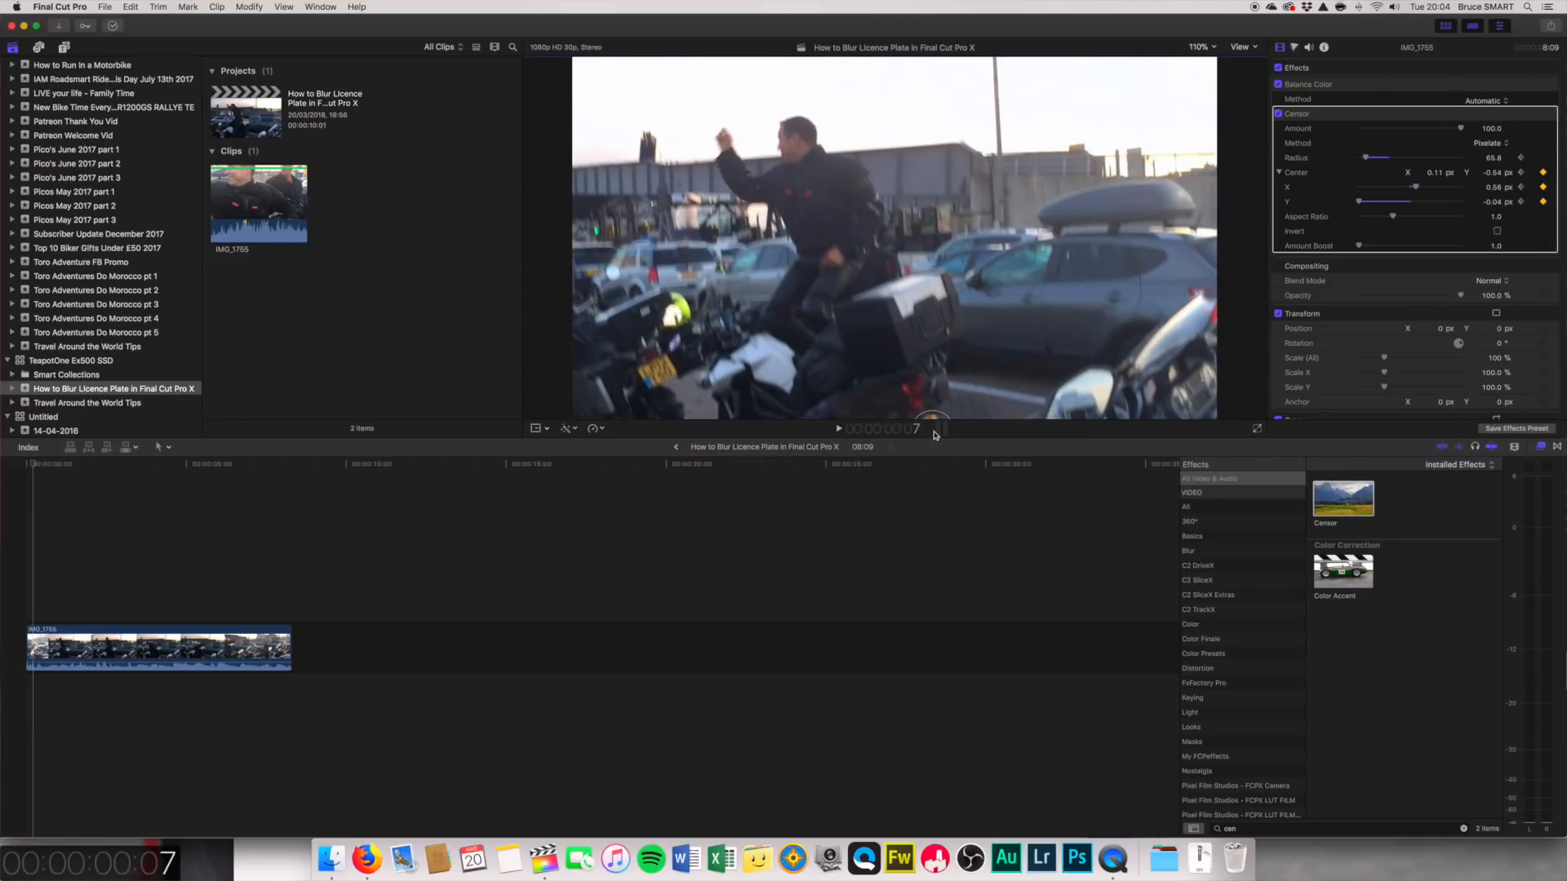
pyautogui.click(1200, 46)
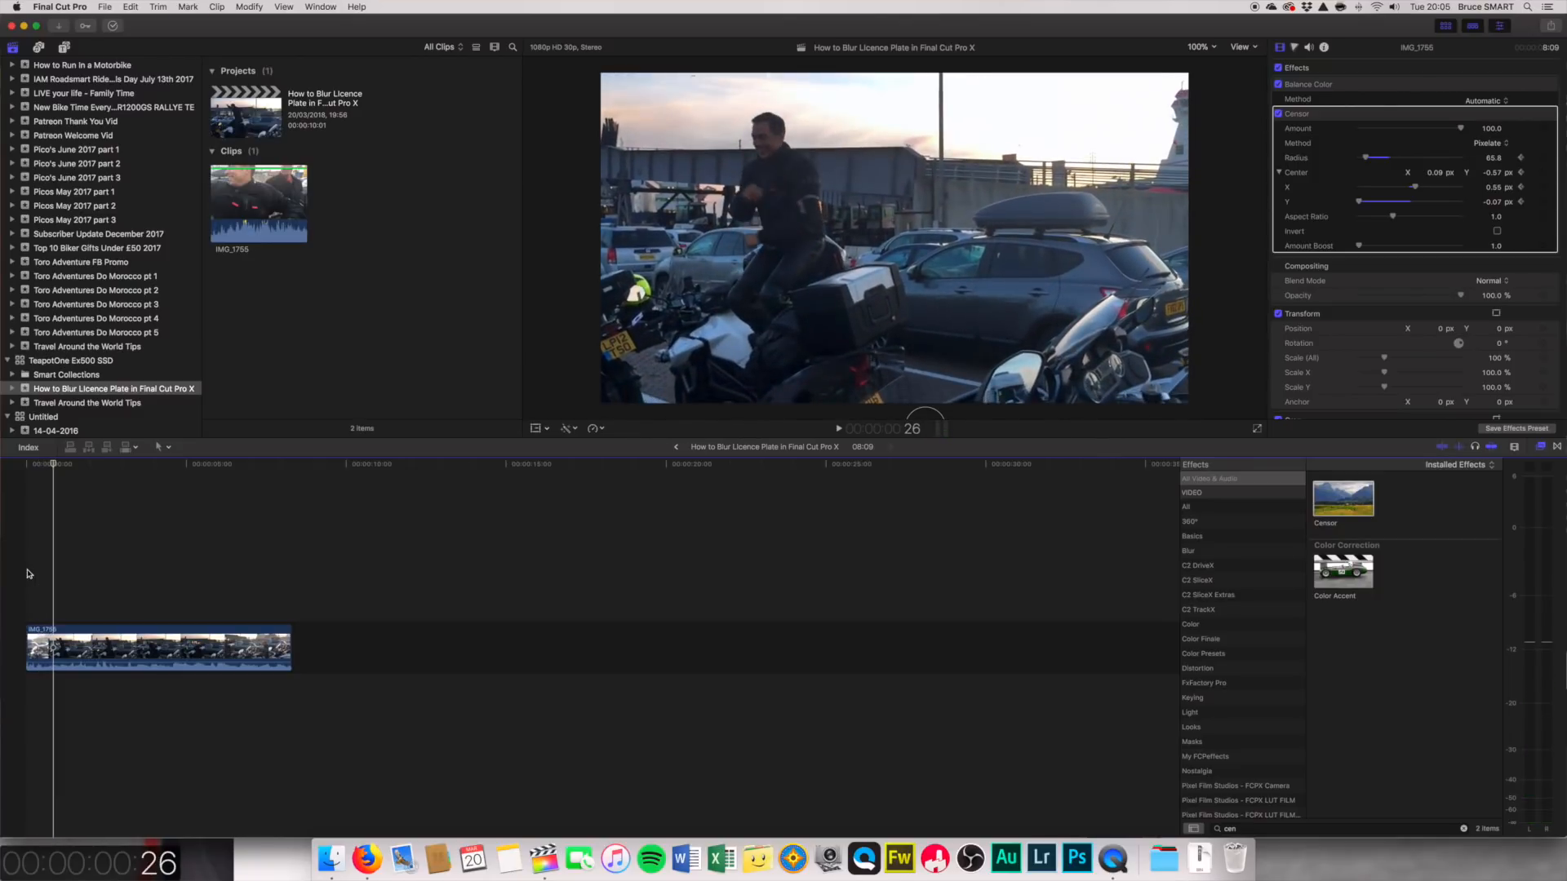
pyautogui.click(1200, 47)
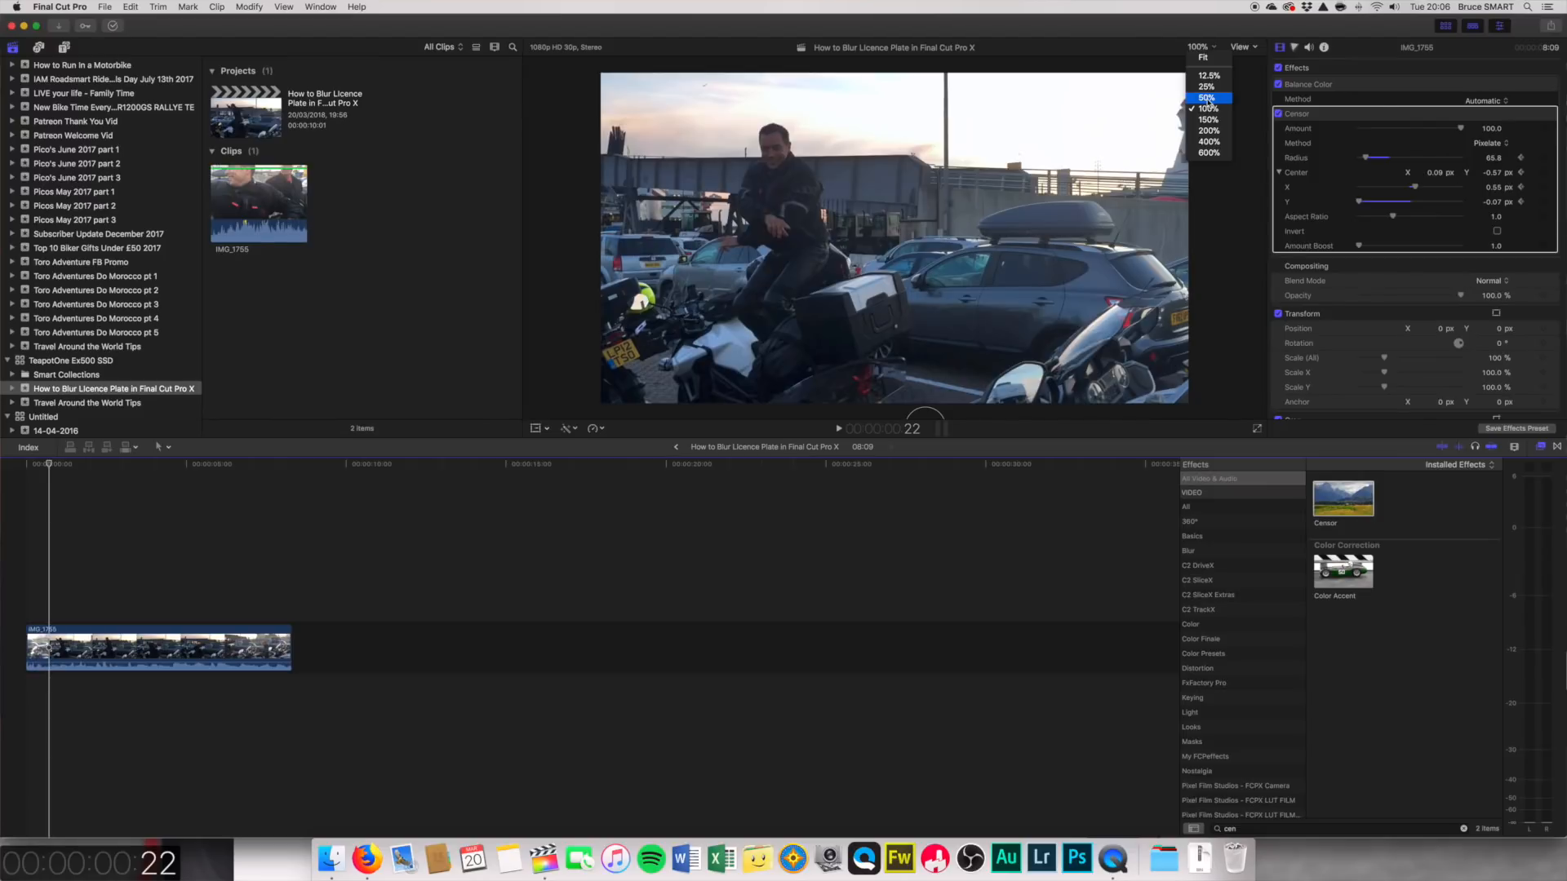
pyautogui.click(1208, 97)
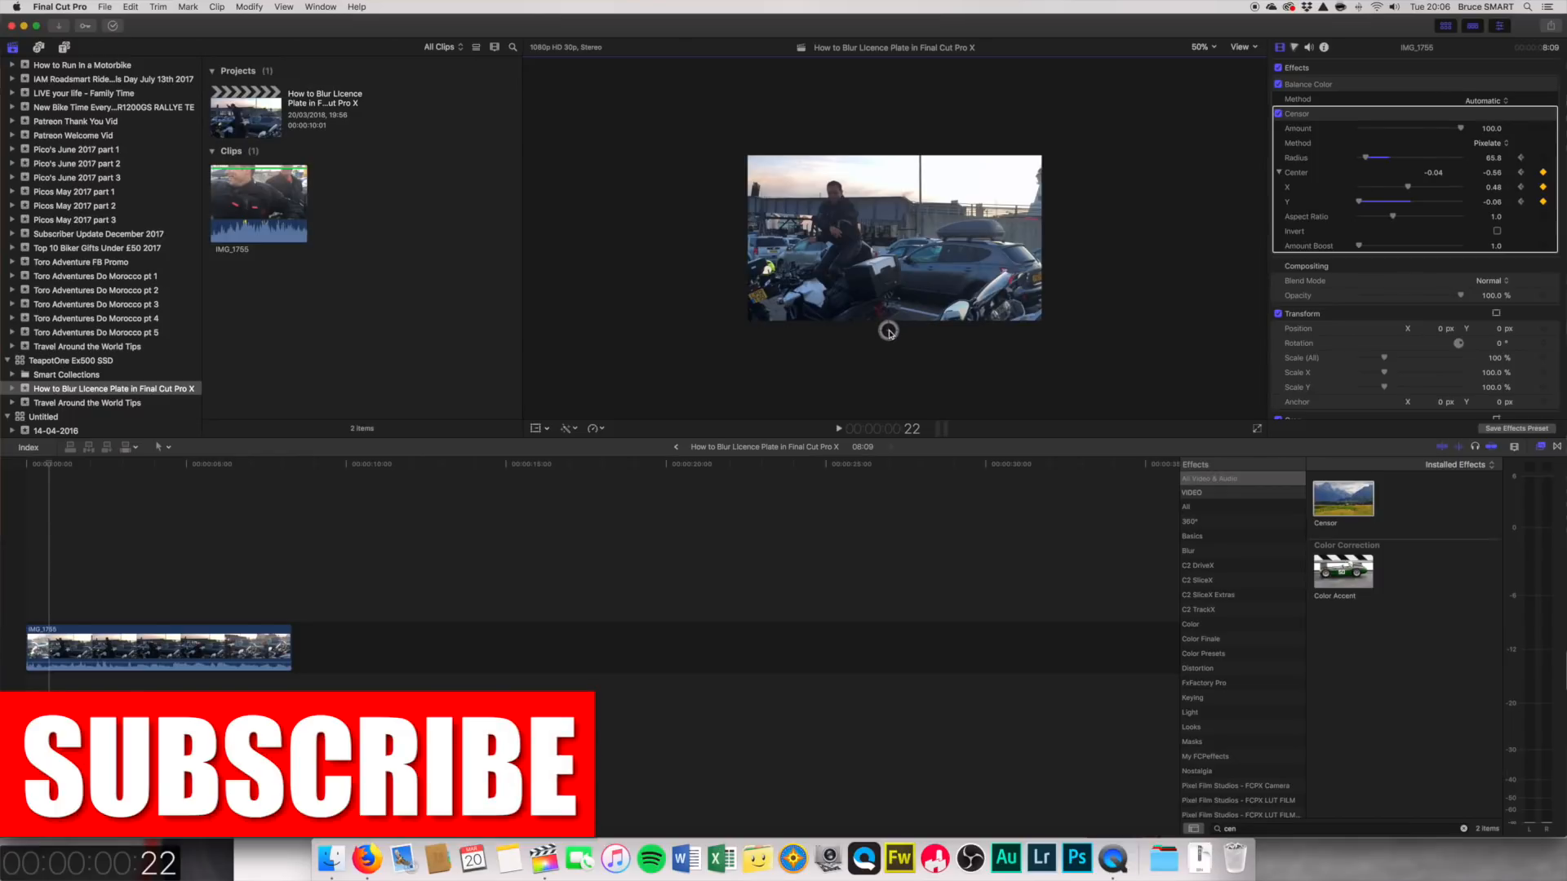
pyautogui.click(1203, 46)
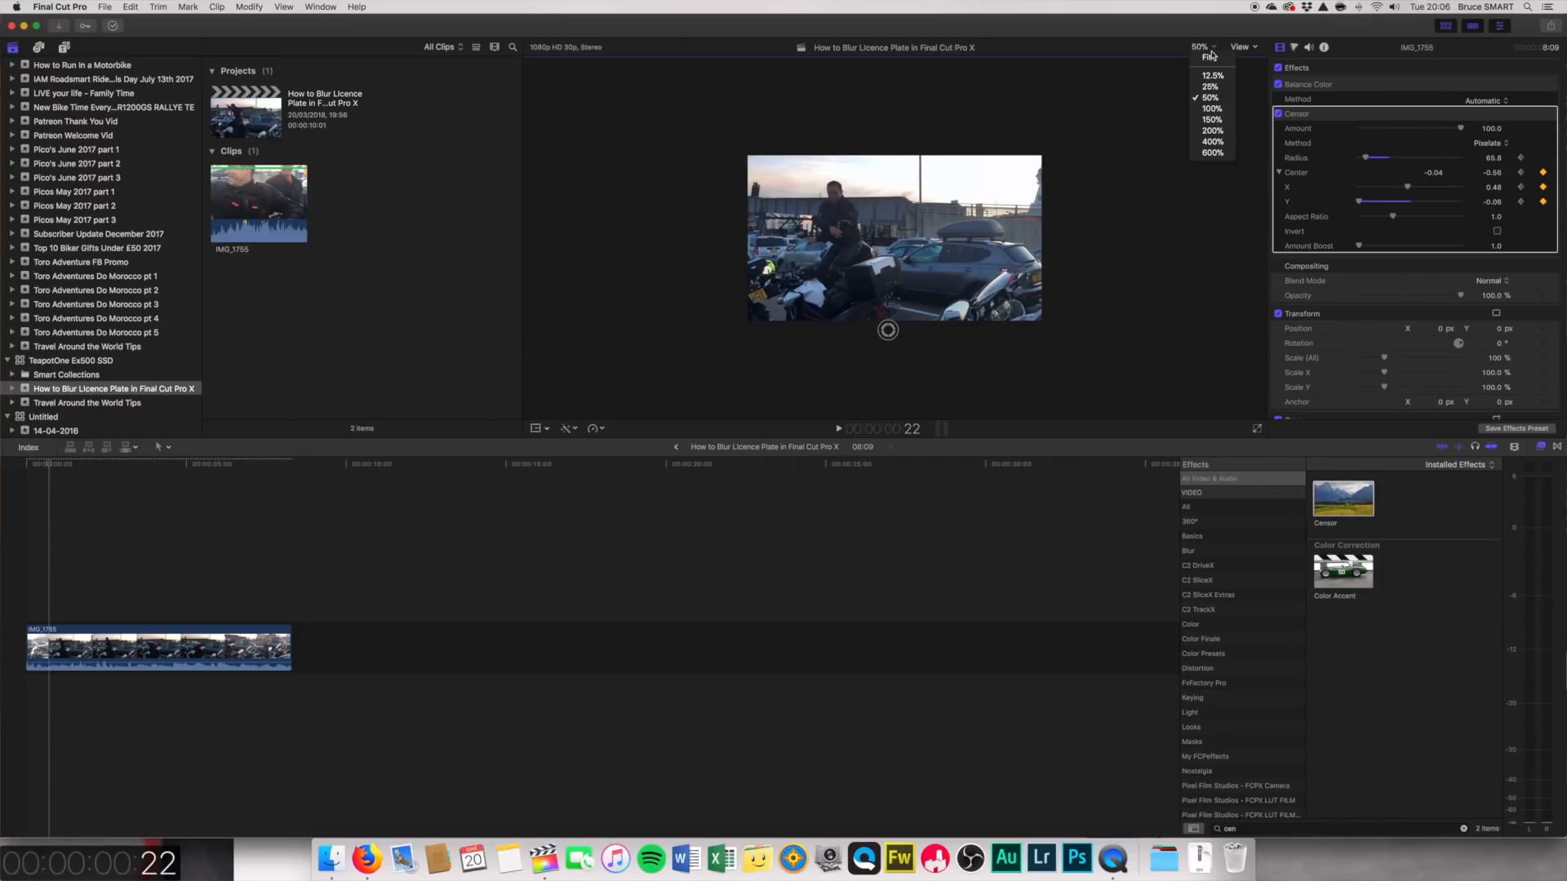
pyautogui.click(1209, 108)
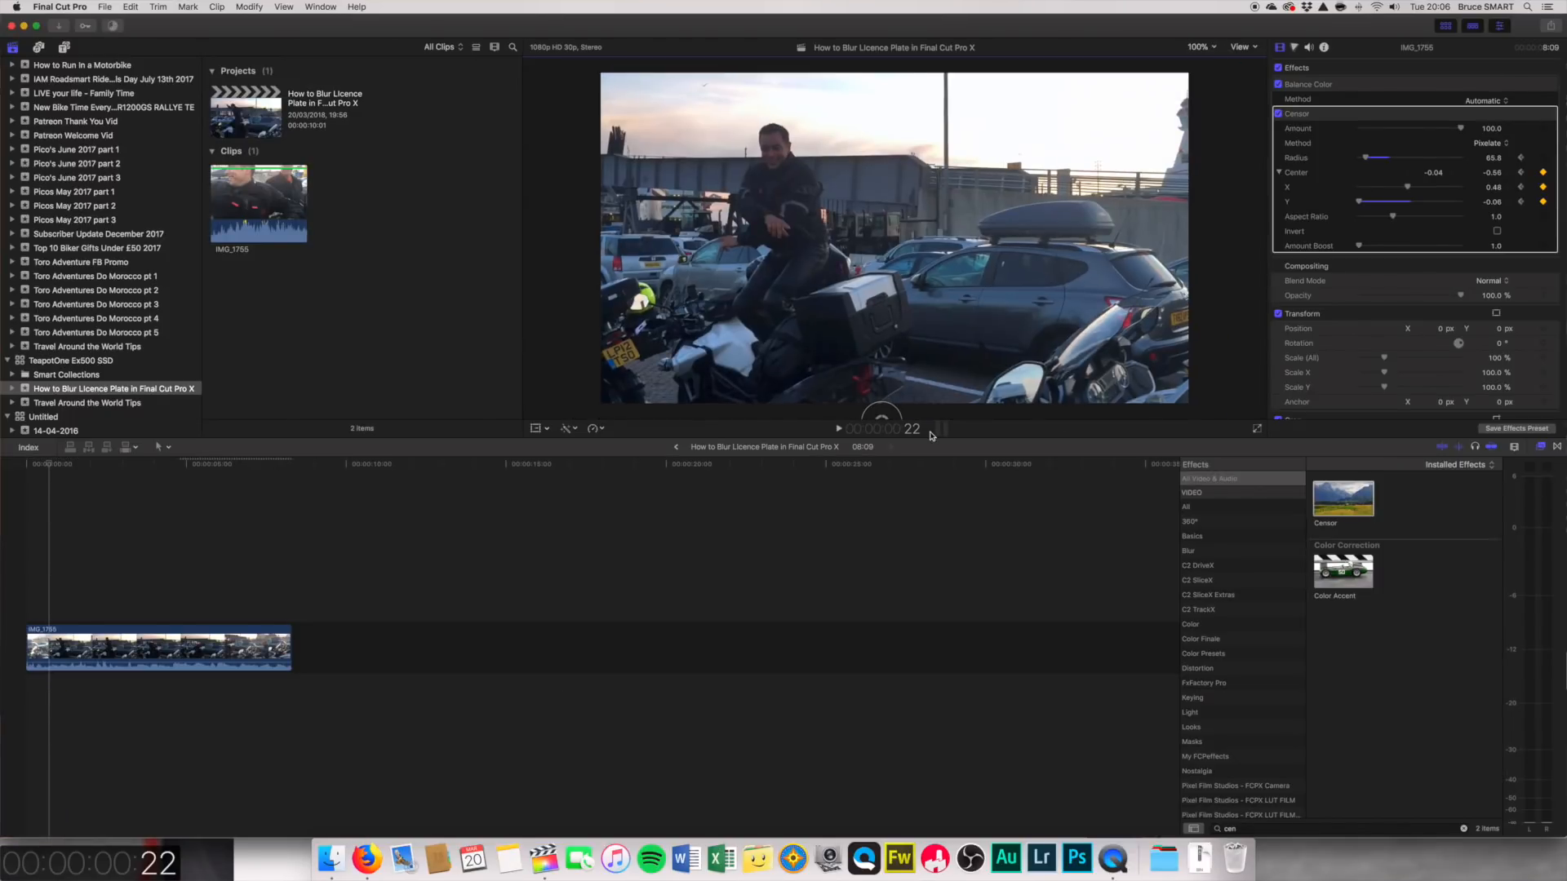